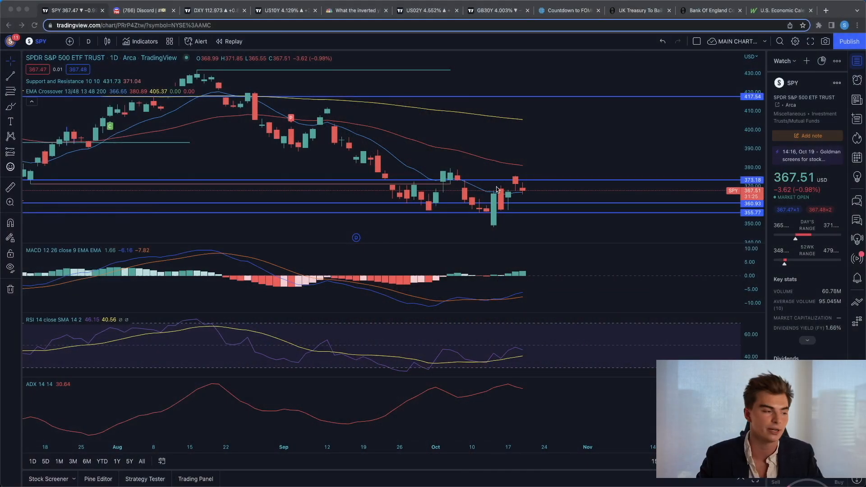
pyautogui.moveTo(580, 152)
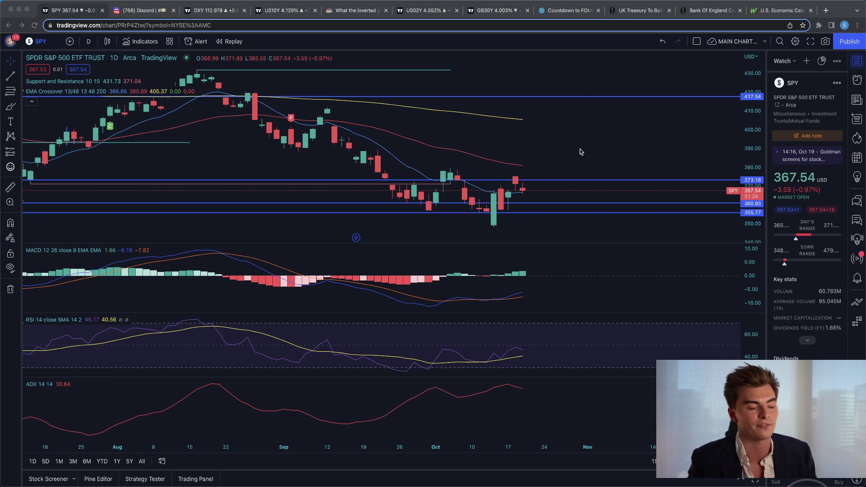
pyautogui.moveTo(566, 163)
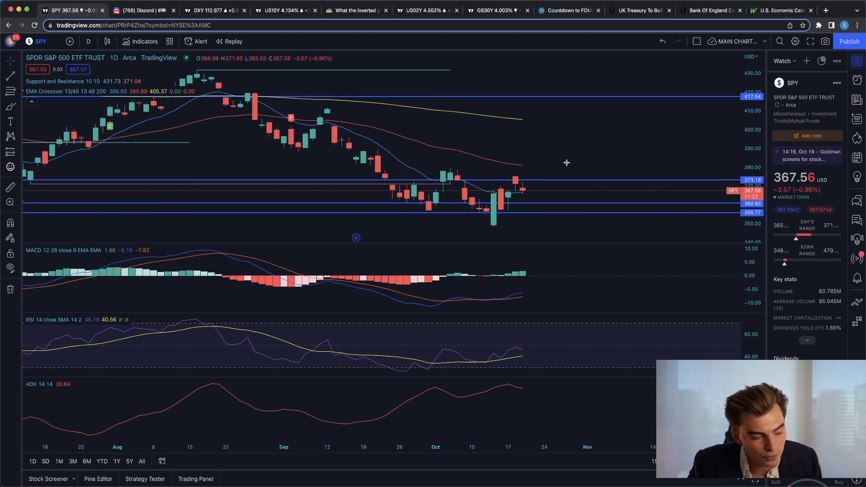
pyautogui.moveTo(419, 177)
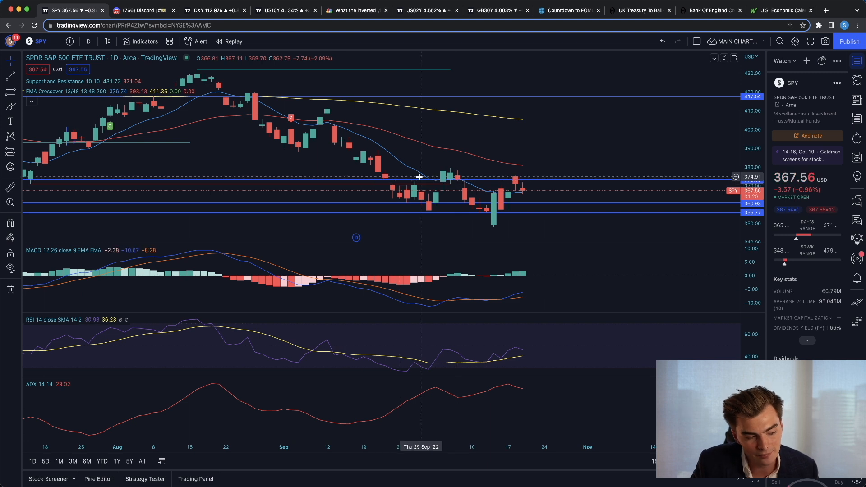
pyautogui.moveTo(458, 176)
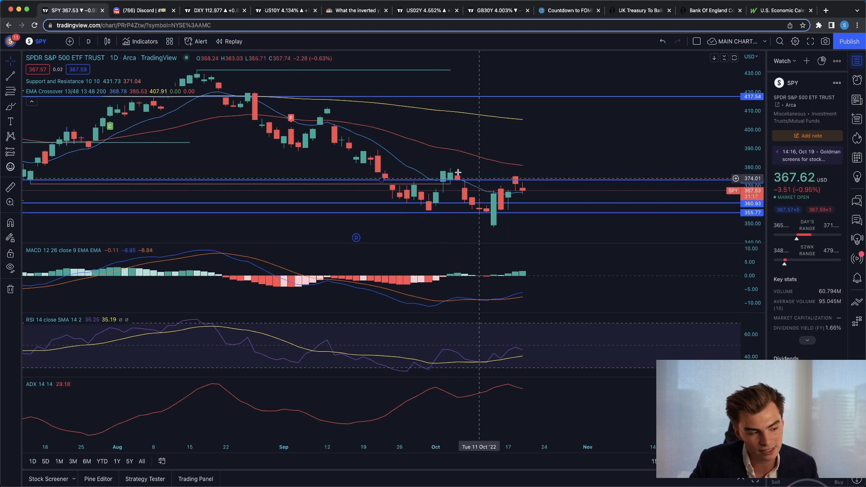
pyautogui.moveTo(501, 174)
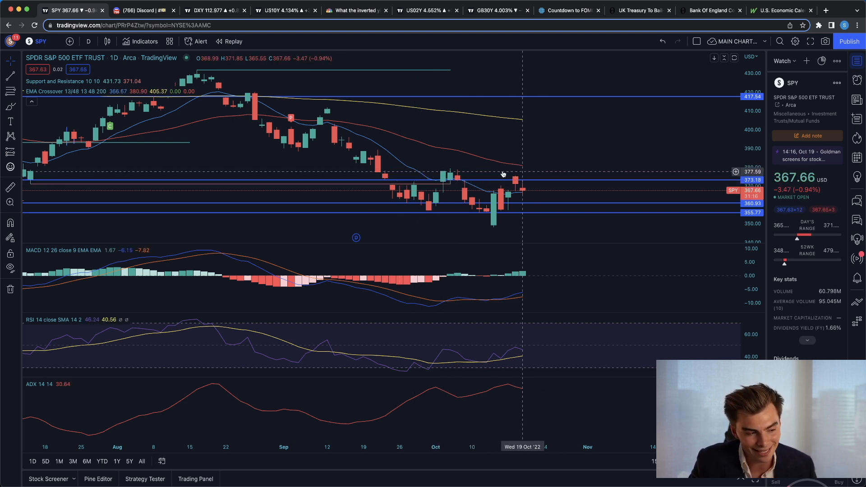
pyautogui.moveTo(521, 192)
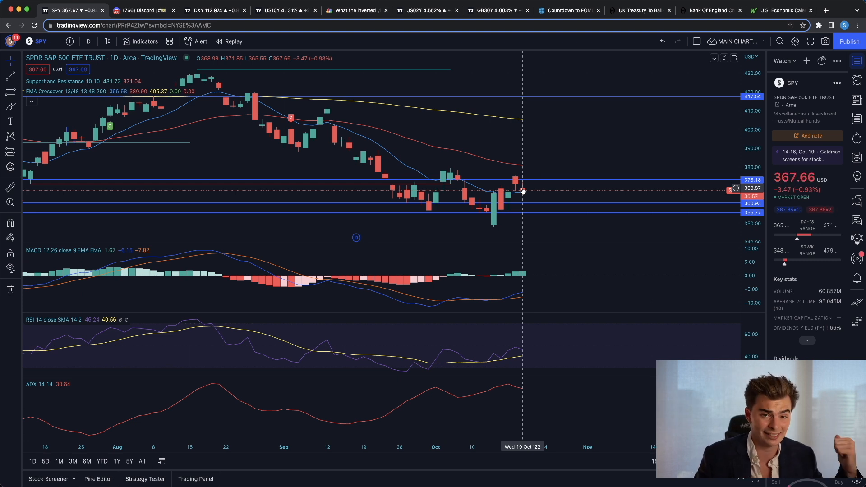
pyautogui.moveTo(563, 185)
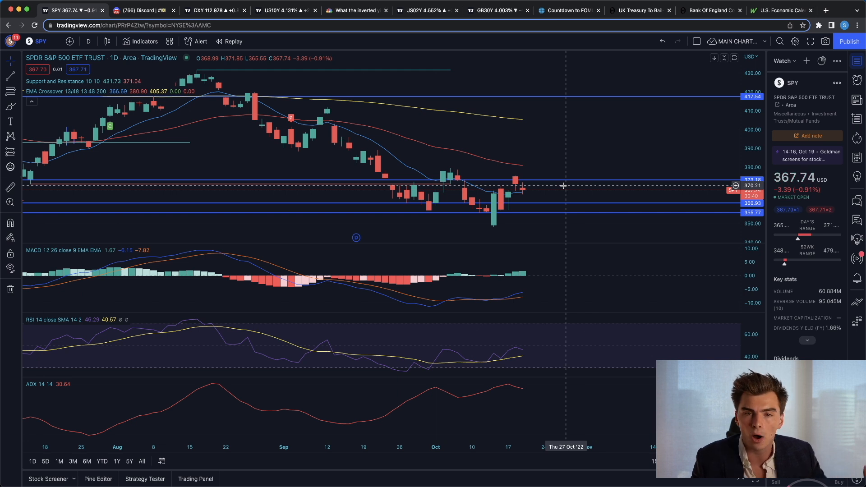
pyautogui.moveTo(499, 225)
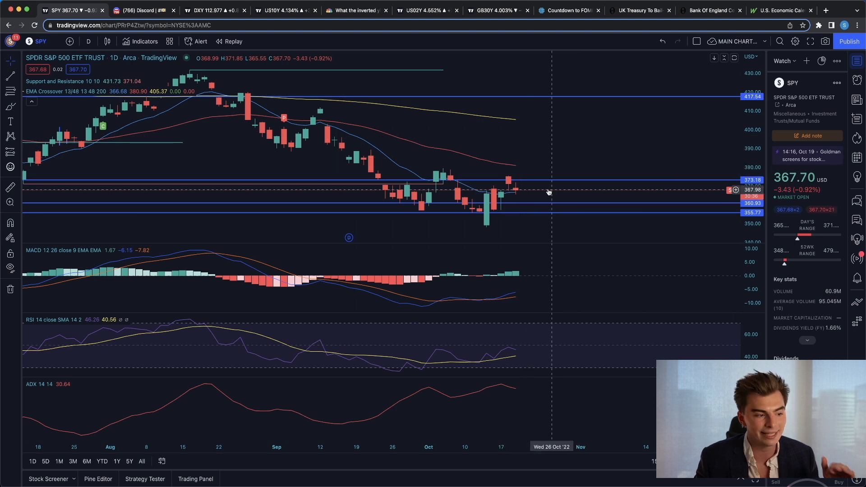
pyautogui.moveTo(546, 187)
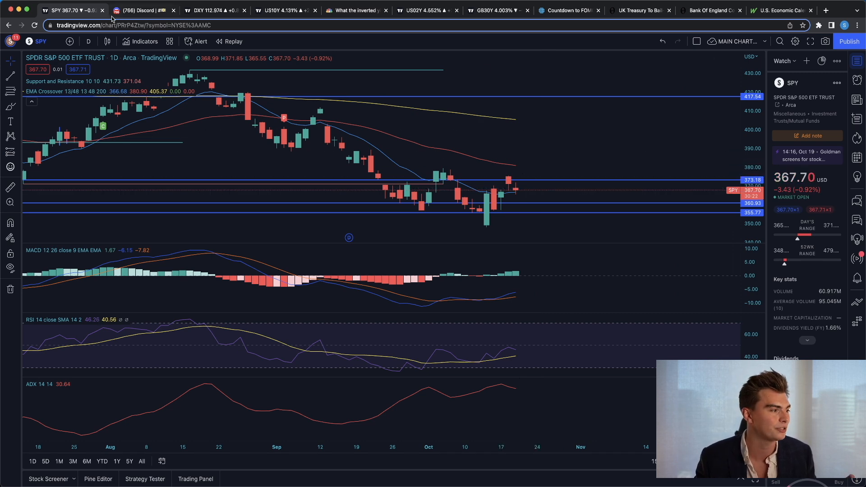
# Scroll back through members' P&L screenshots in Discord's community-gainzzzzz channel
pyautogui.click(141, 10)
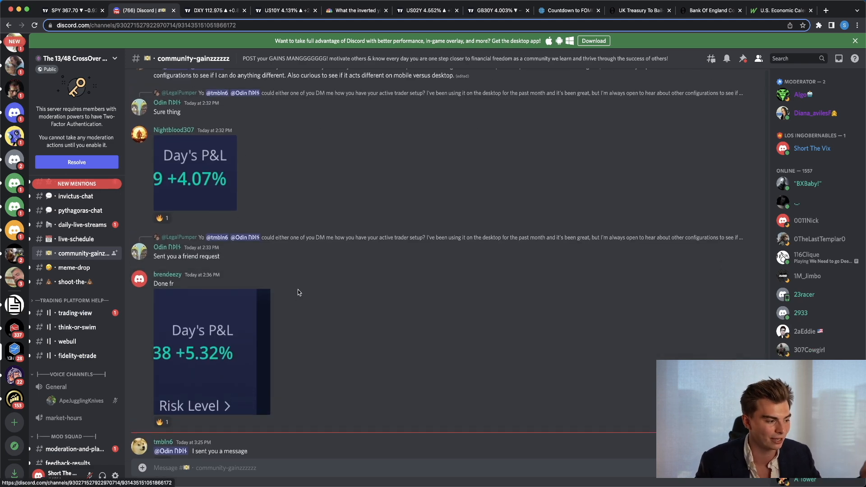
pyautogui.scroll(3)
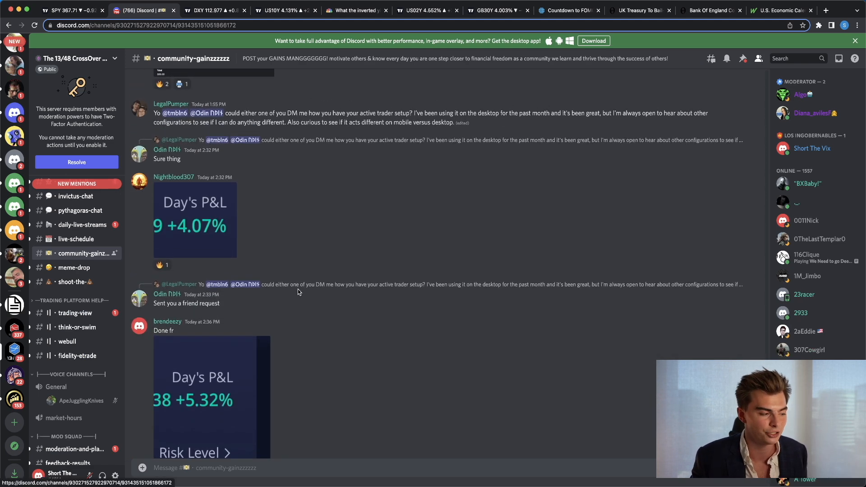
pyautogui.scroll(3)
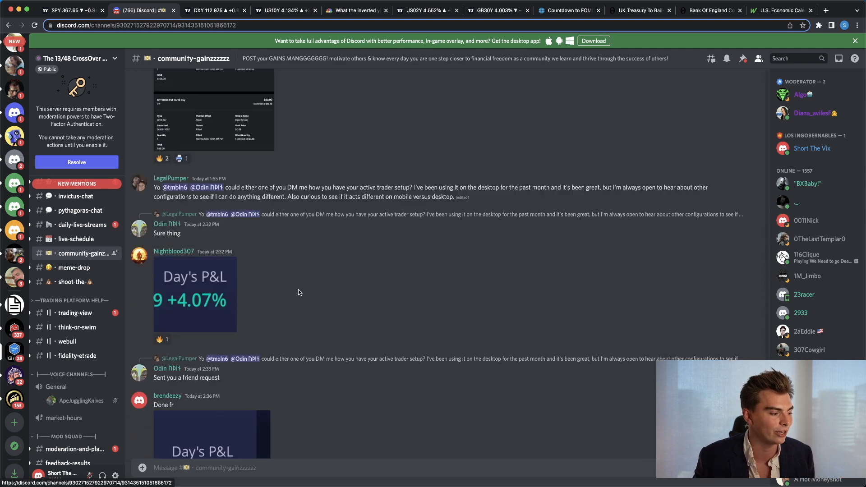
pyautogui.scroll(3)
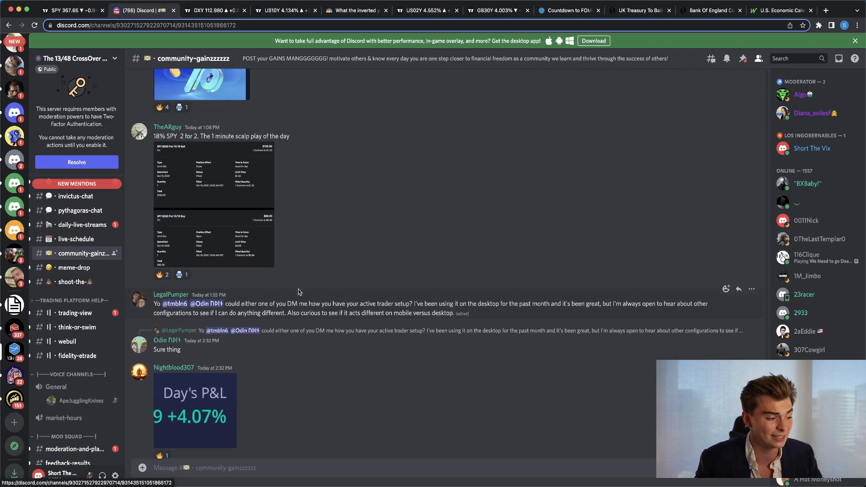
pyautogui.scroll(3)
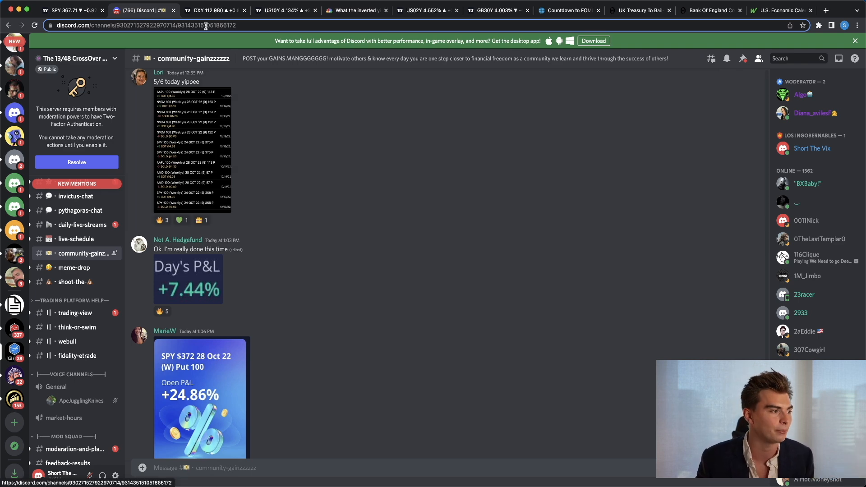
# View the 4-hour DXY chart, then the weekly US10Y yield chart since the late 1990s
pyautogui.click(214, 10)
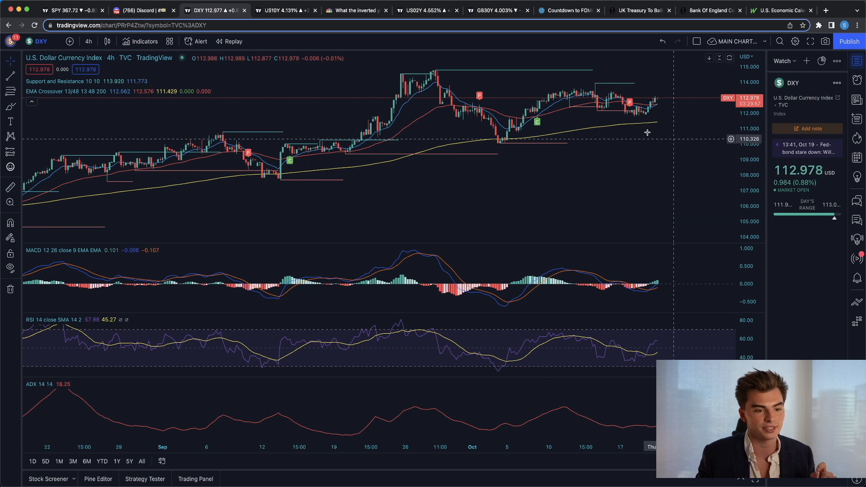
pyautogui.moveTo(630, 126)
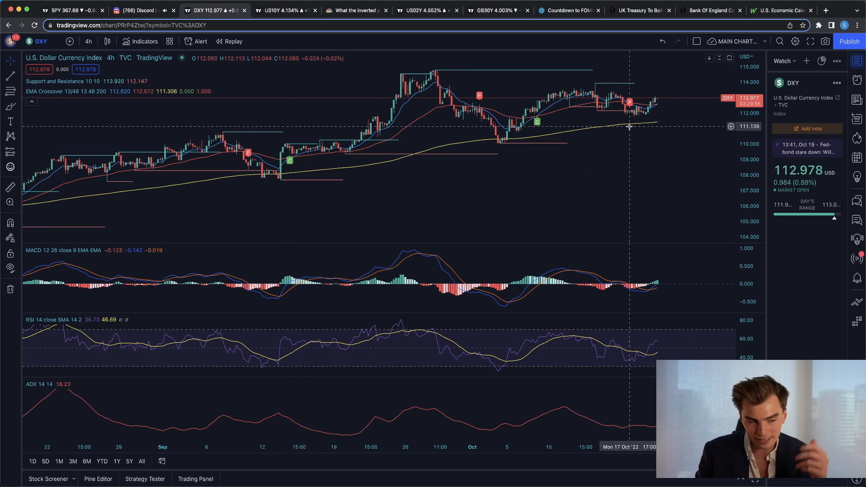
pyautogui.moveTo(628, 168)
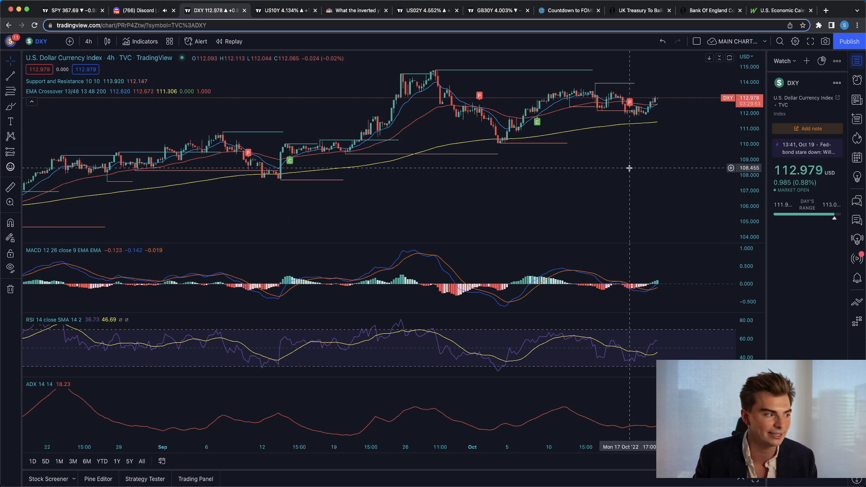
pyautogui.click(283, 10)
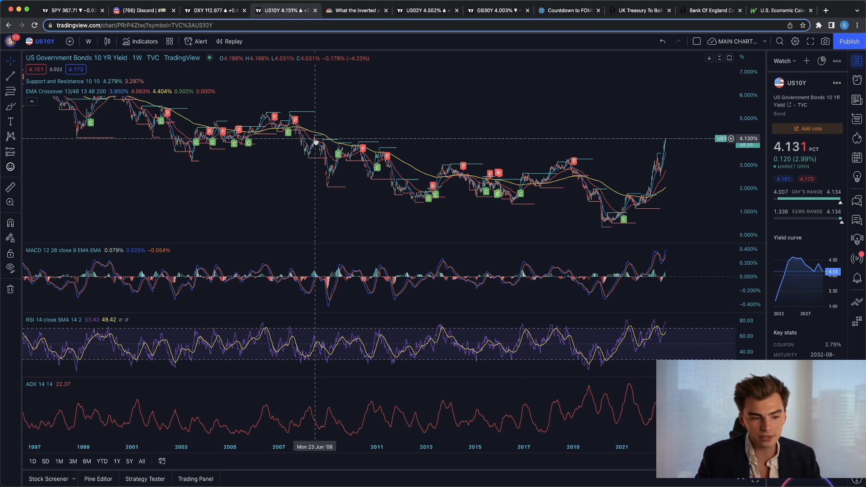
pyautogui.moveTo(581, 116)
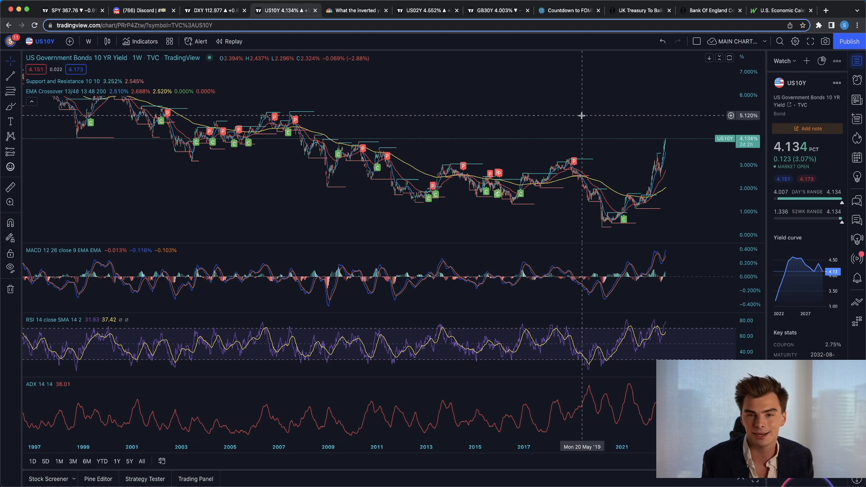
# Read the CNBC article on how the inverted yield curve affects portfolios
pyautogui.click(356, 10)
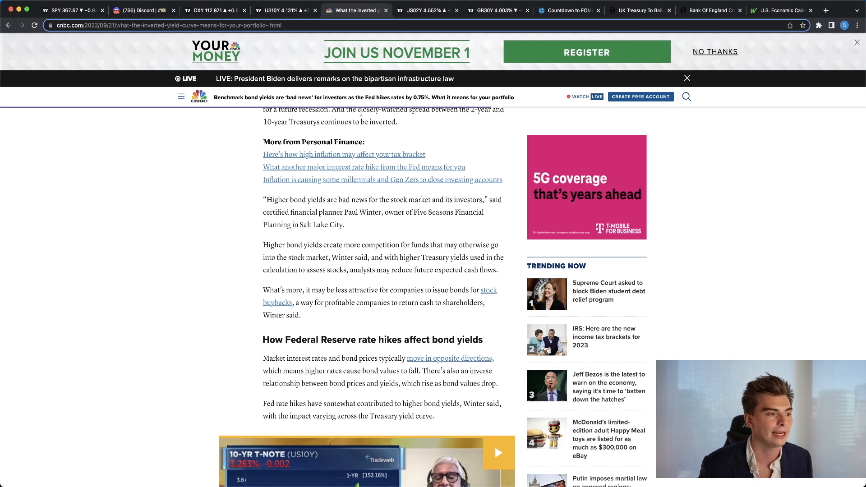
pyautogui.moveTo(495, 10)
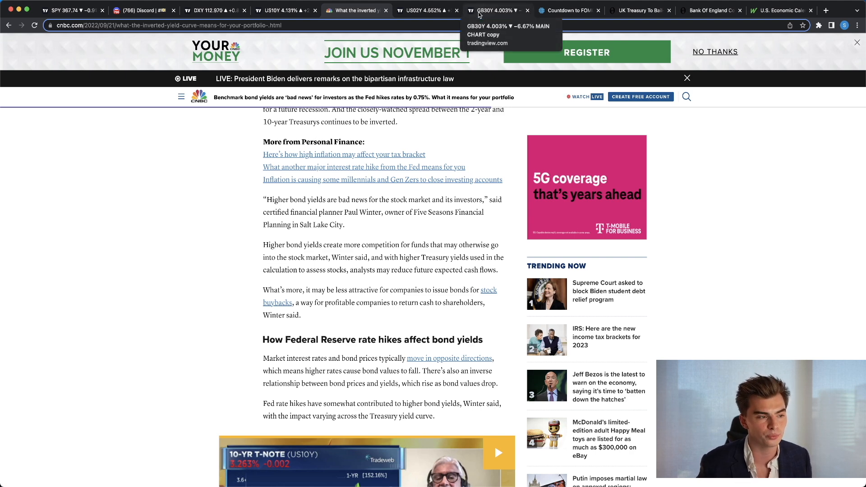
# Show the GB30Y 5-minute chart with its sharp recent drop
pyautogui.click(494, 10)
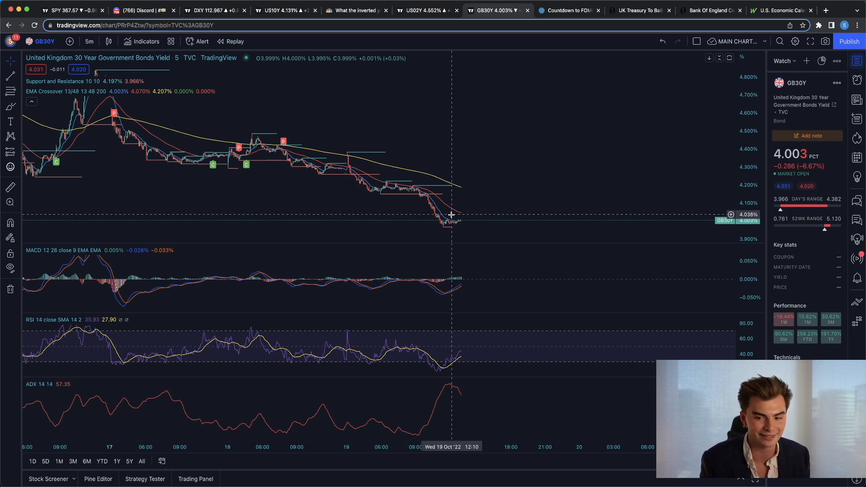
pyautogui.moveTo(471, 212)
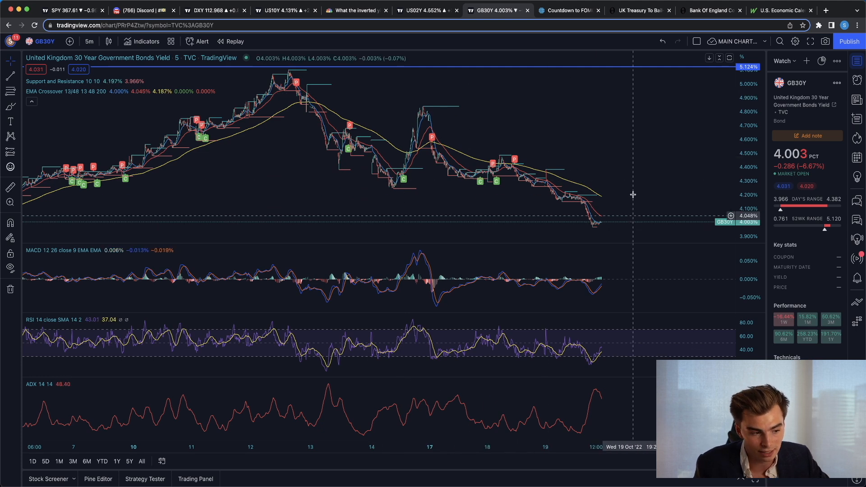
pyautogui.moveTo(563, 127)
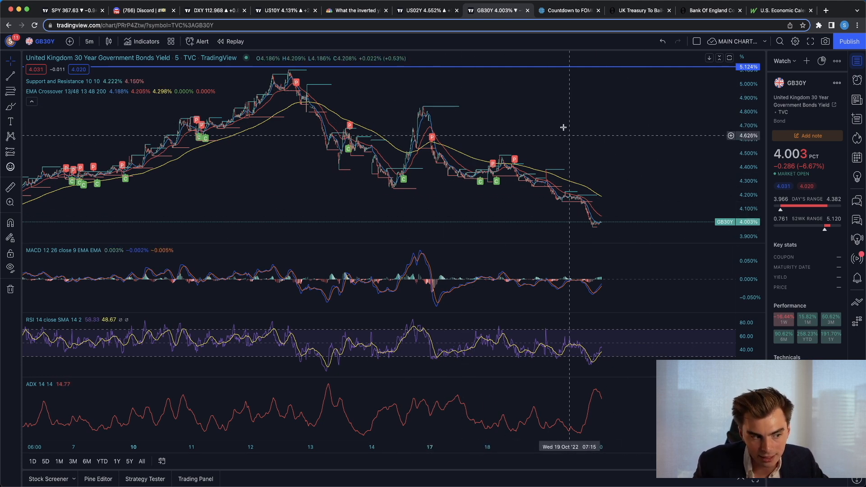
pyautogui.moveTo(548, 86)
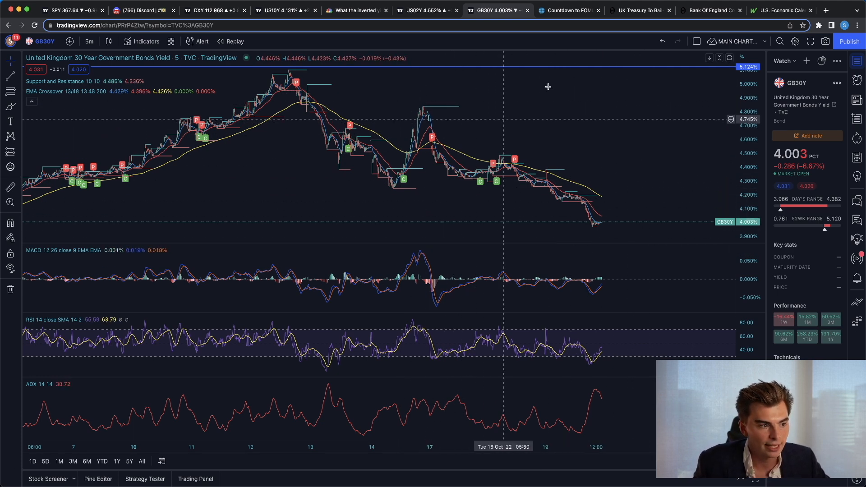
pyautogui.moveTo(639, 10)
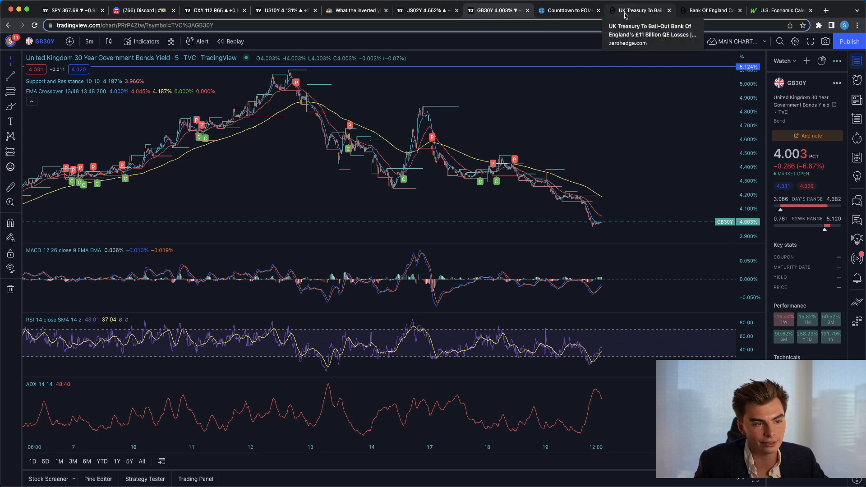
# Read the UK Treasury bail-out article through its supply estimate table, then the BoE bond-sales article
pyautogui.click(638, 10)
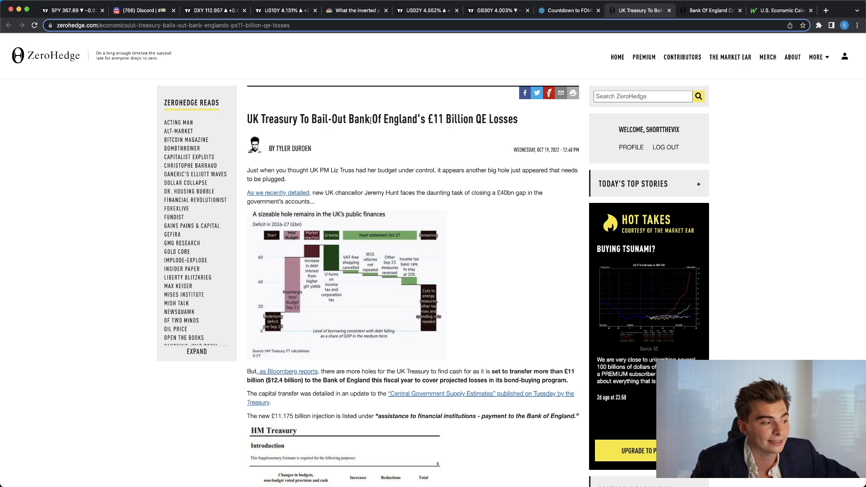
pyautogui.scroll(-3)
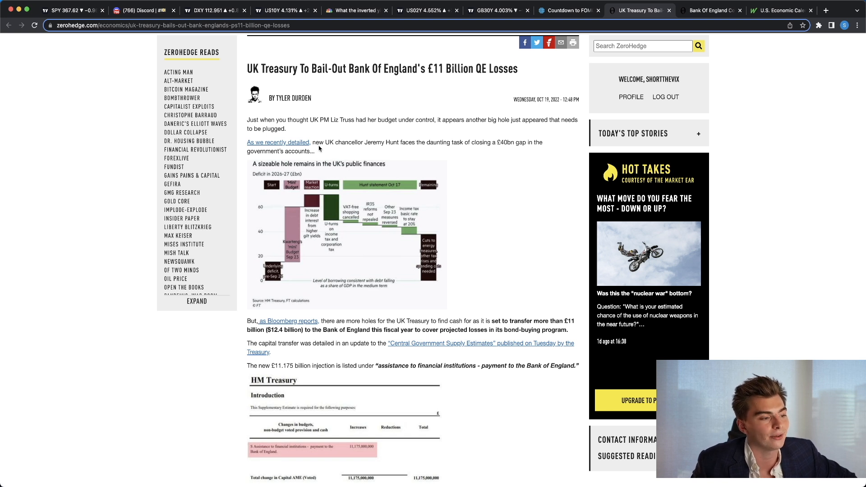
pyautogui.moveTo(423, 135)
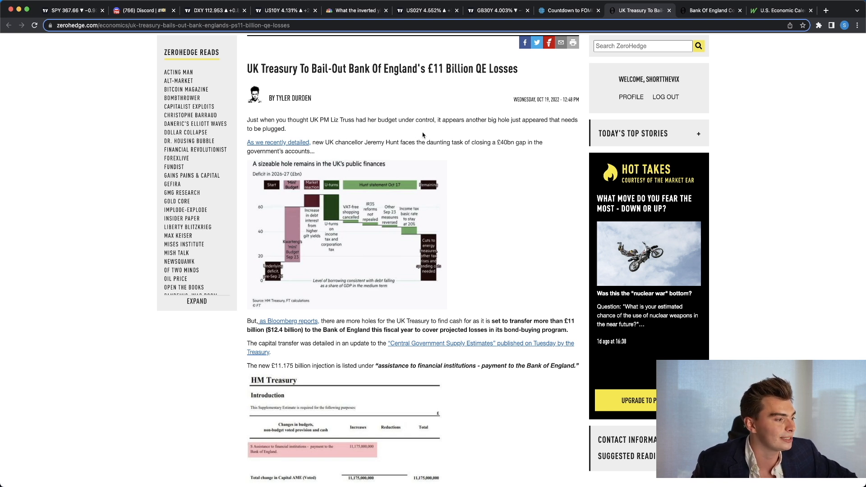
pyautogui.moveTo(290, 173)
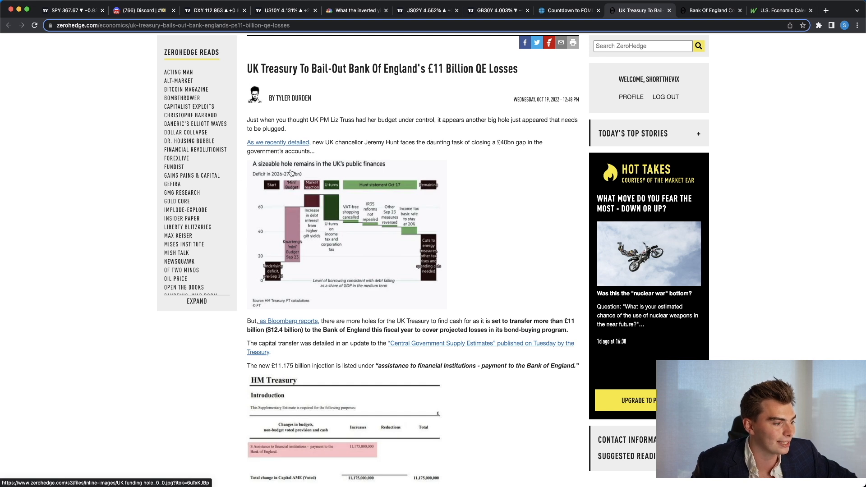
pyautogui.scroll(-3)
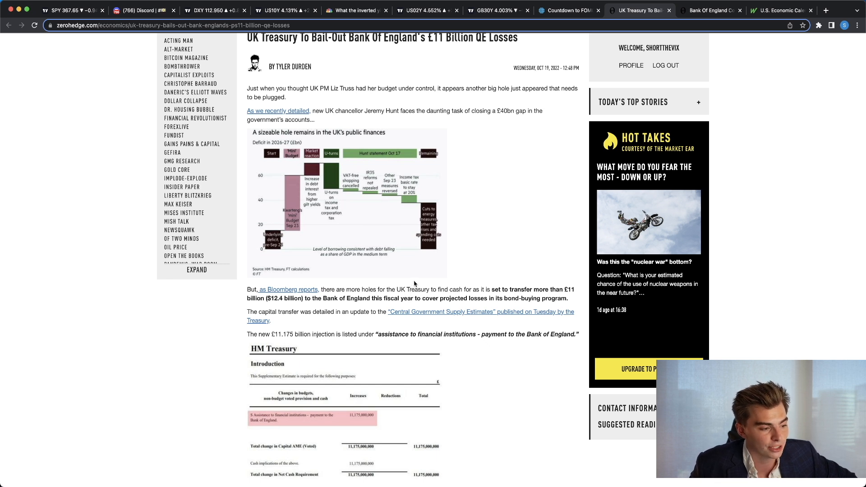
pyautogui.moveTo(542, 214)
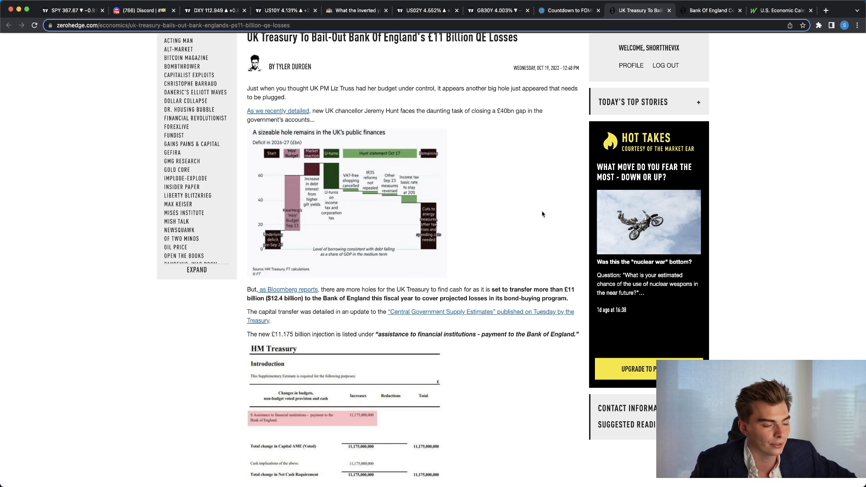
pyautogui.moveTo(489, 226)
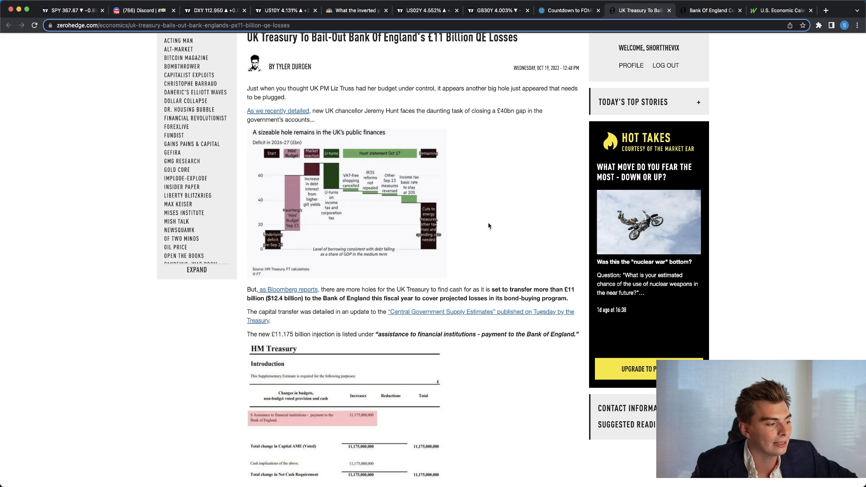
pyautogui.moveTo(484, 227)
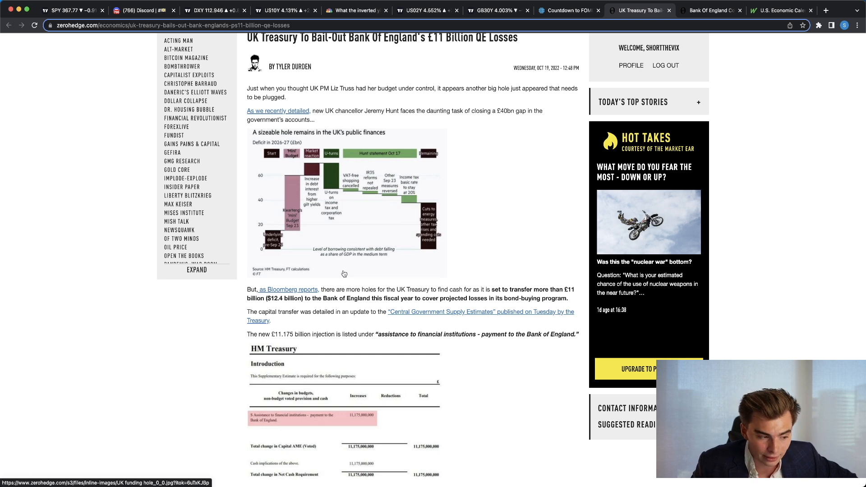
pyautogui.scroll(-3)
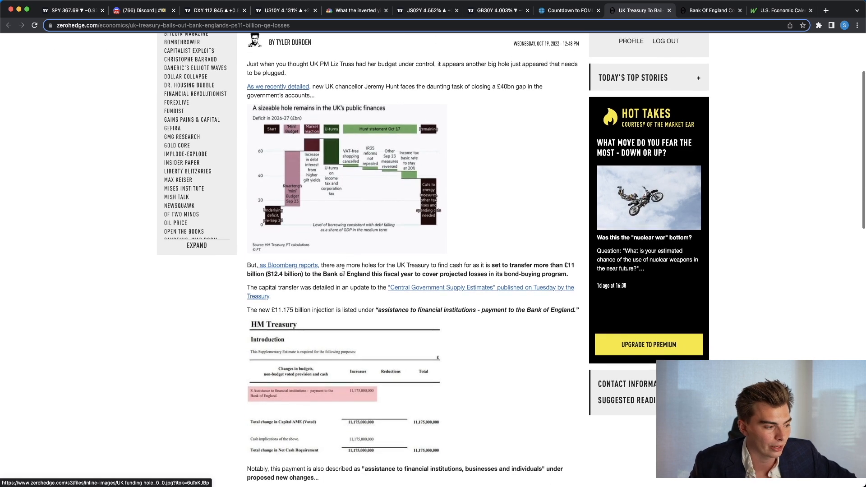
pyautogui.scroll(-3)
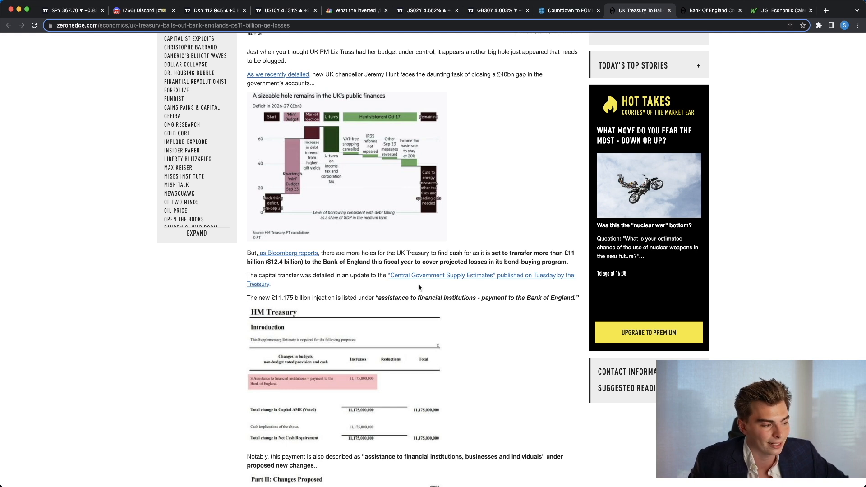
pyautogui.moveTo(373, 306)
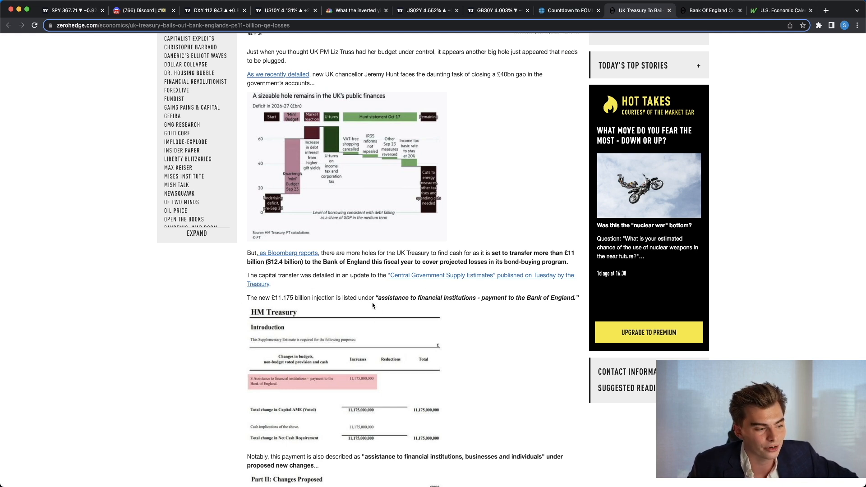
pyautogui.moveTo(457, 300)
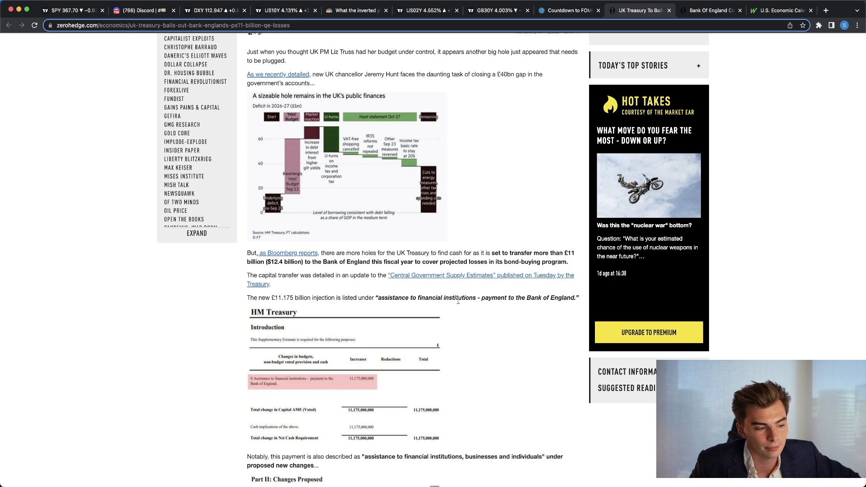
pyautogui.scroll(-3)
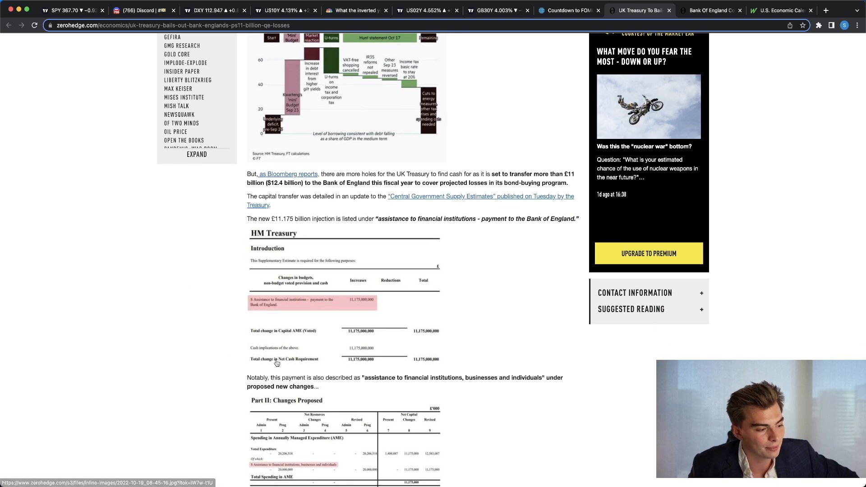
pyautogui.scroll(-3)
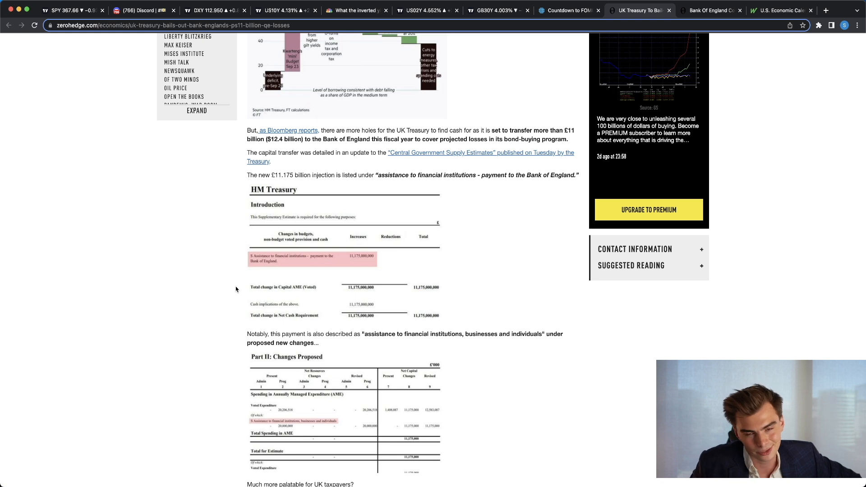
pyautogui.moveTo(452, 348)
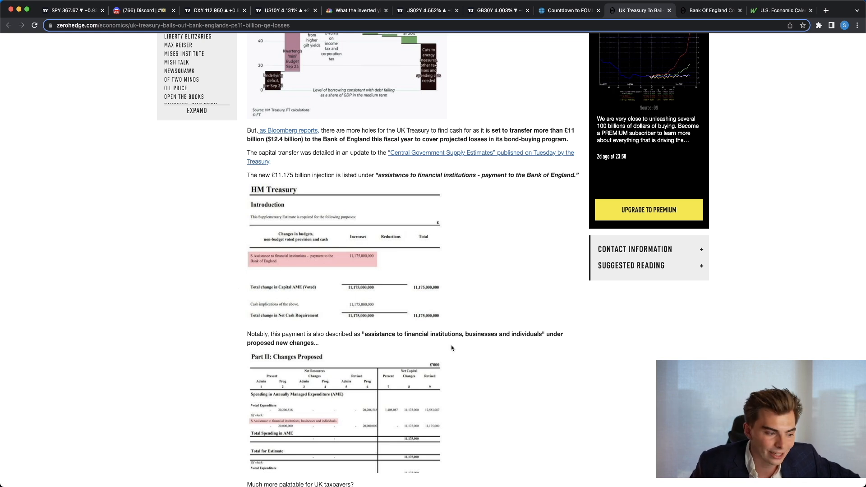
pyautogui.scroll(3)
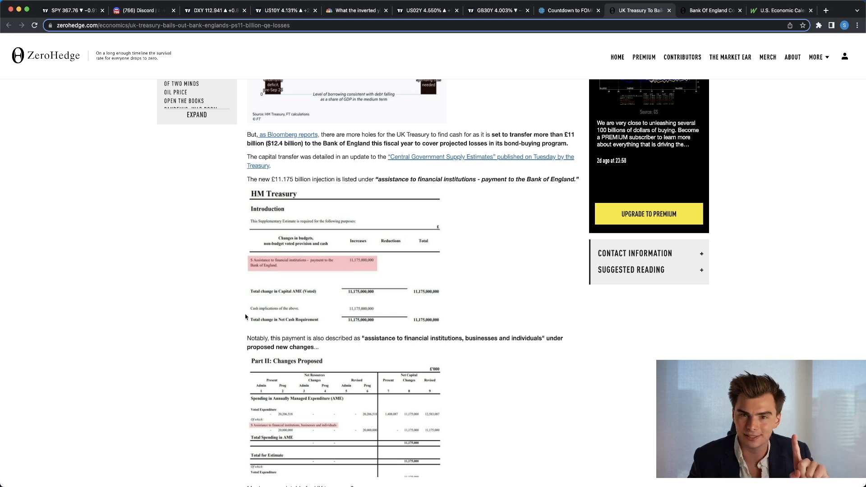
pyautogui.click(711, 9)
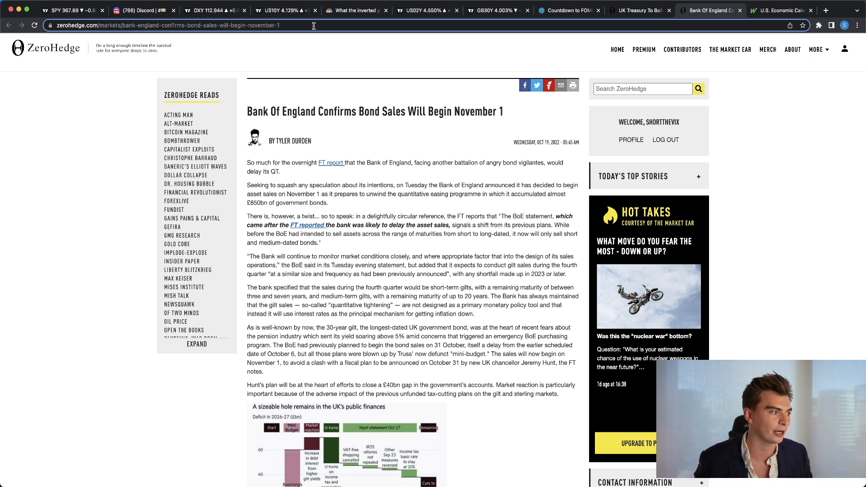
# Return to the UK 30-year gilt yield 5-minute chart in TradingView
pyautogui.click(492, 10)
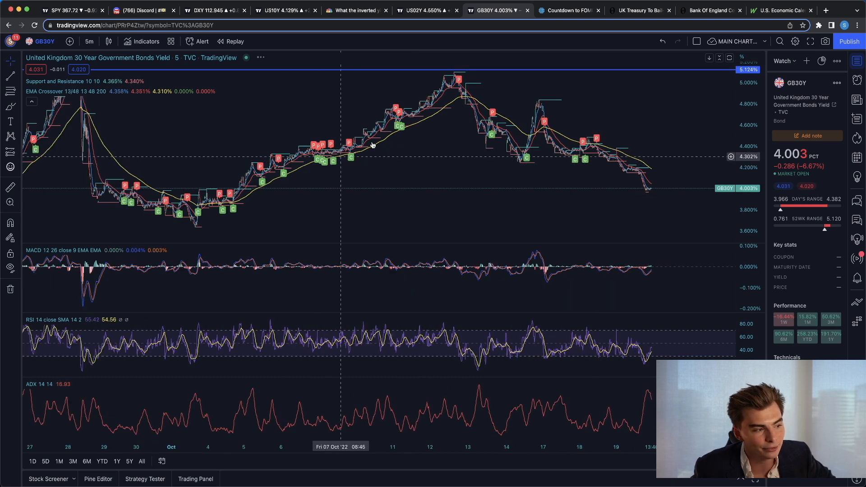
pyautogui.moveTo(458, 76)
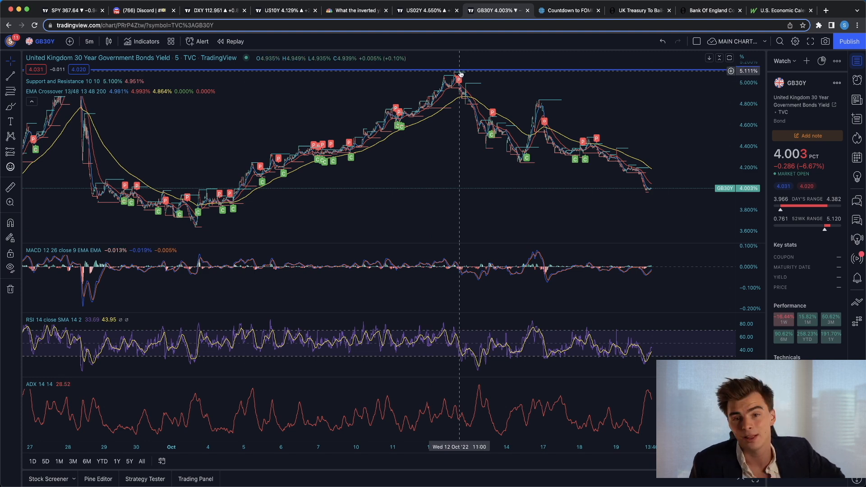
pyautogui.moveTo(460, 75)
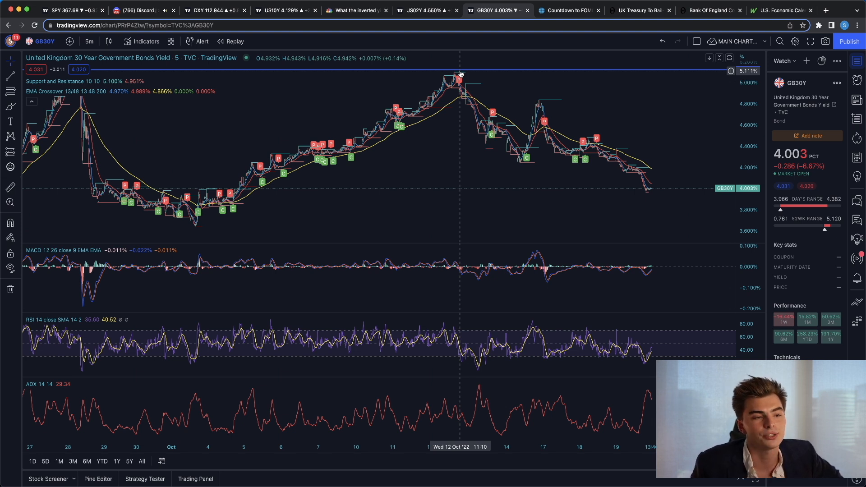
pyautogui.moveTo(597, 114)
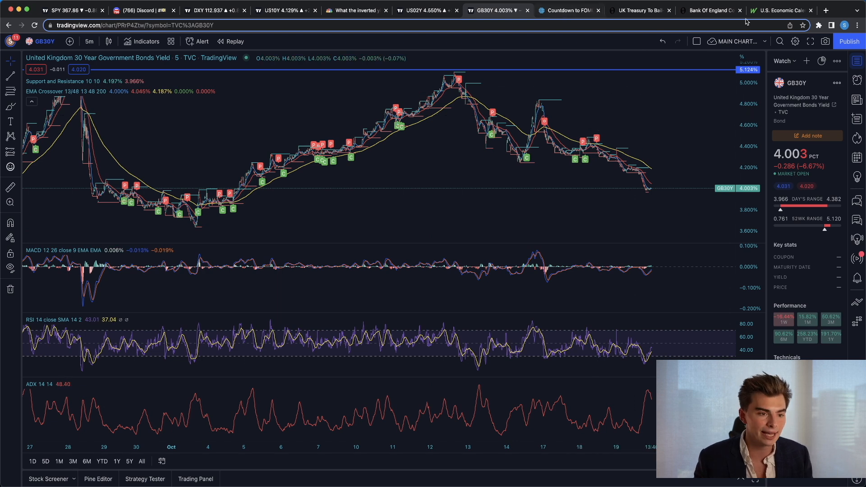
# Show MarketWatch's U.S. economic calendar of this week's reports and Fed speakers
pyautogui.click(779, 10)
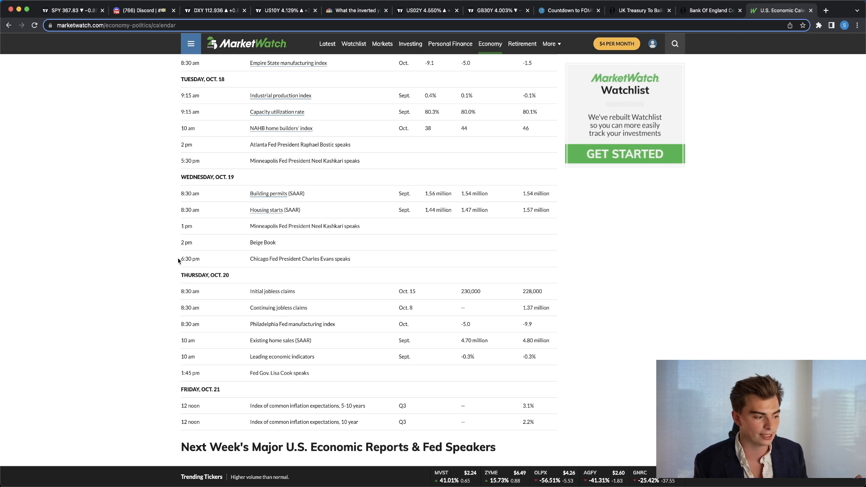
pyautogui.moveTo(199, 287)
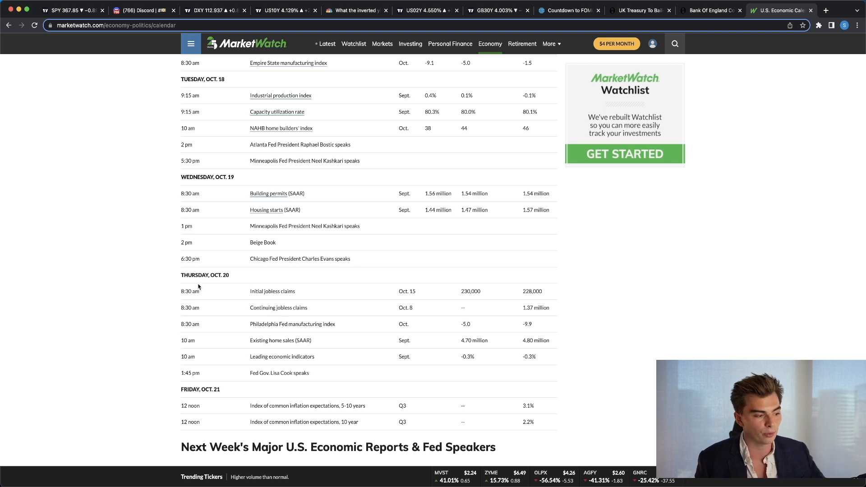
pyautogui.moveTo(322, 308)
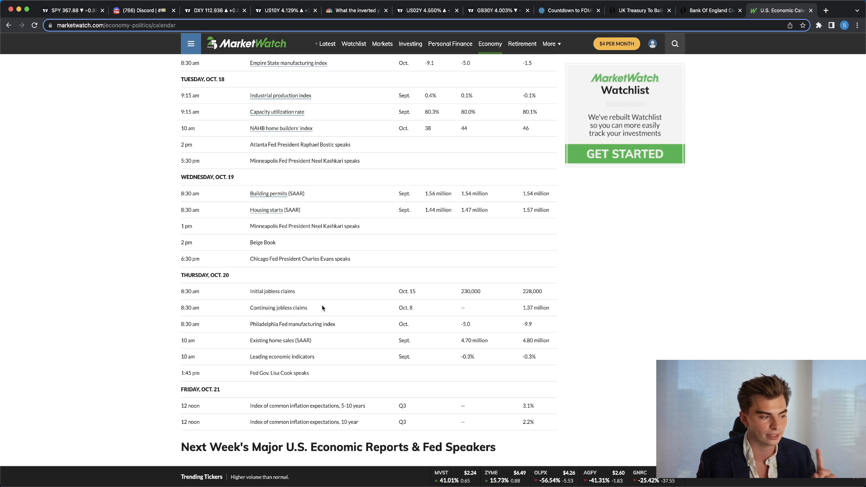
pyautogui.moveTo(243, 258)
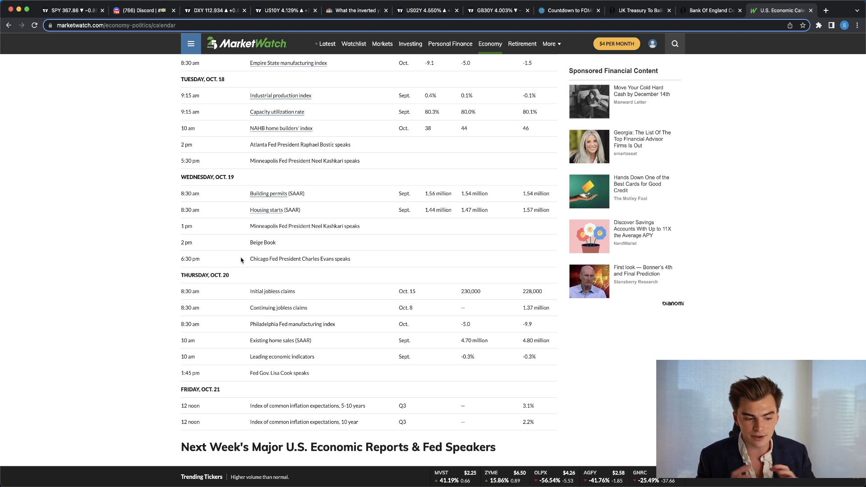
pyautogui.moveTo(287, 235)
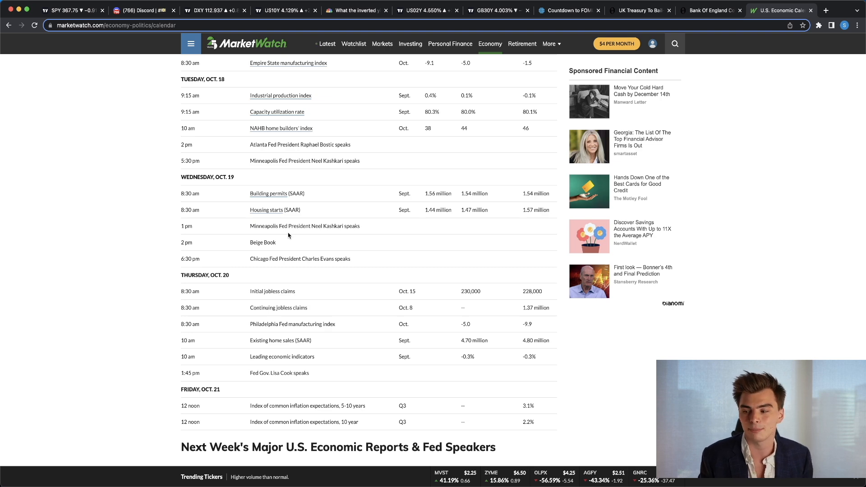
pyautogui.moveTo(283, 420)
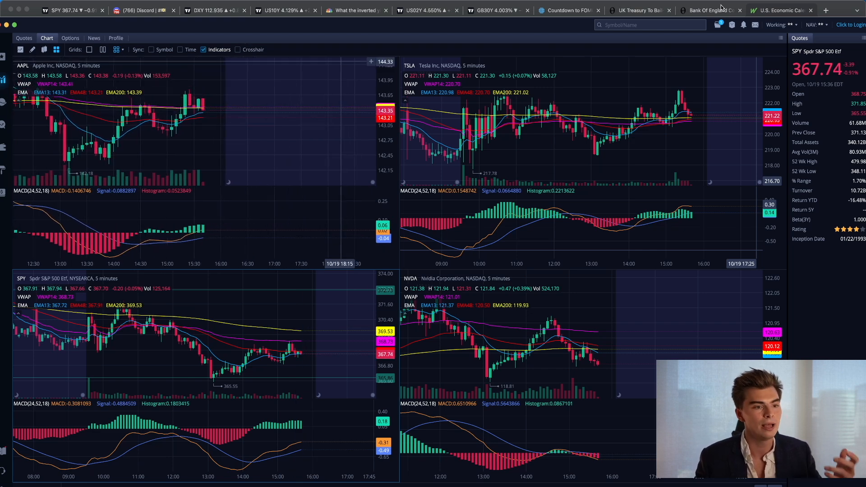
pyautogui.click(779, 10)
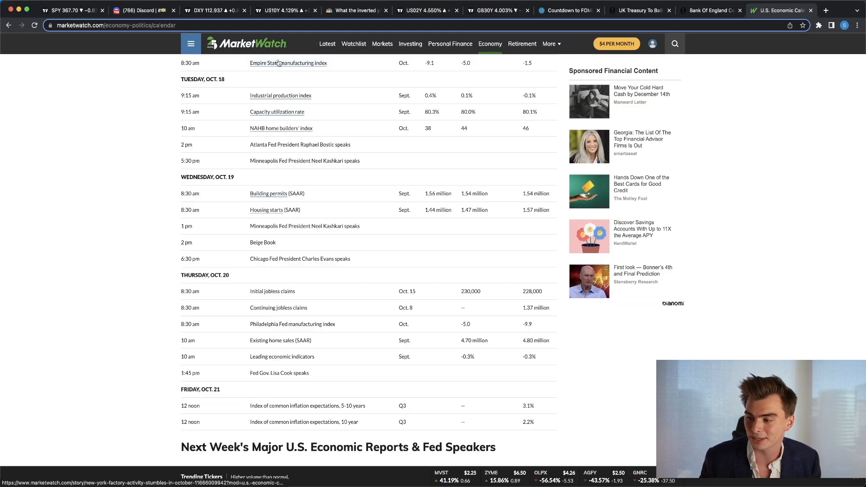